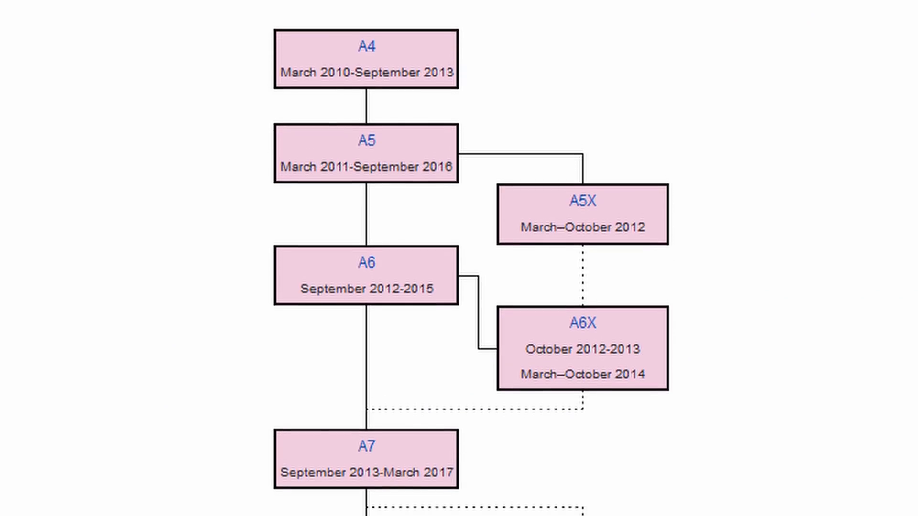
- Scroll to the Cinebench R23 multi-core bars: M1X 14450 versus M1 7760
scroll(down, 3)
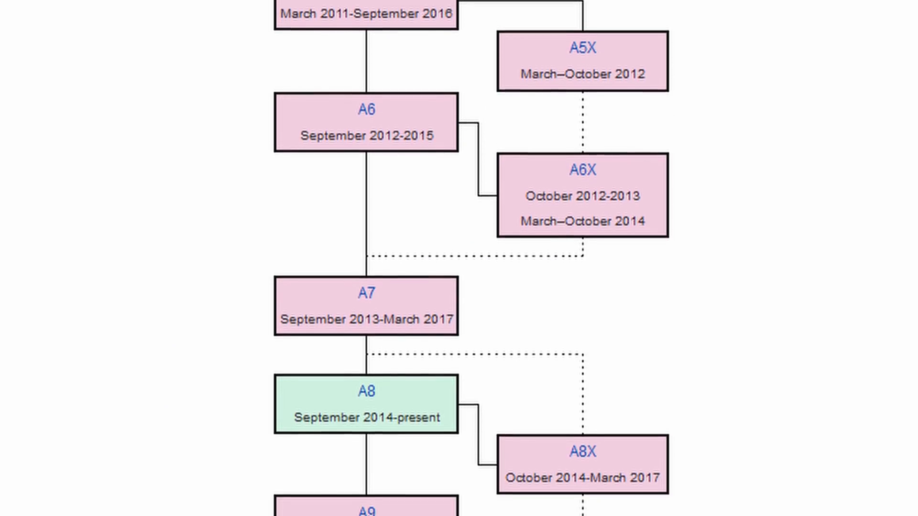
scroll(down, 3)
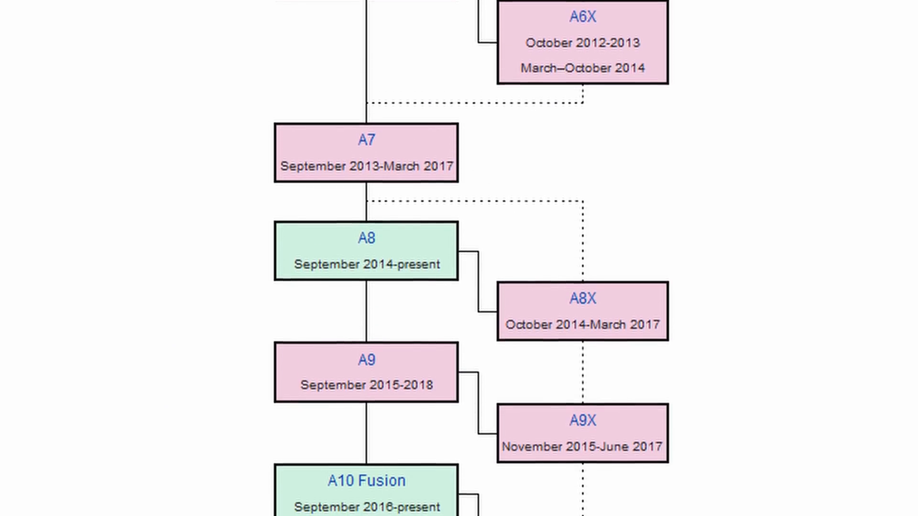
scroll(down, 3)
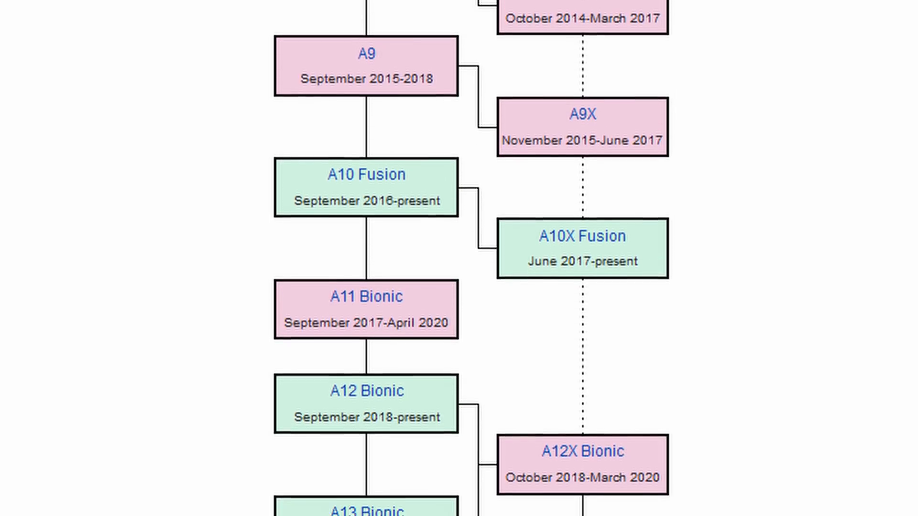
scroll(down, 3)
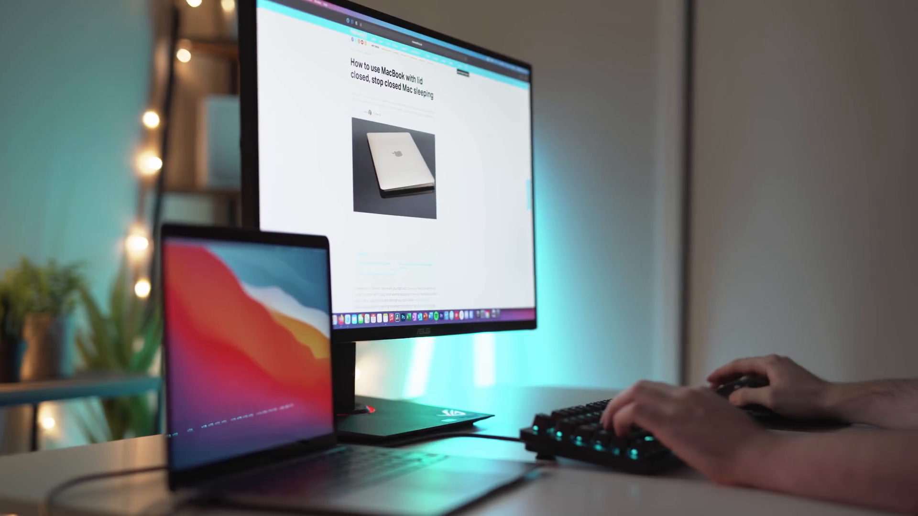
scroll(down, 3)
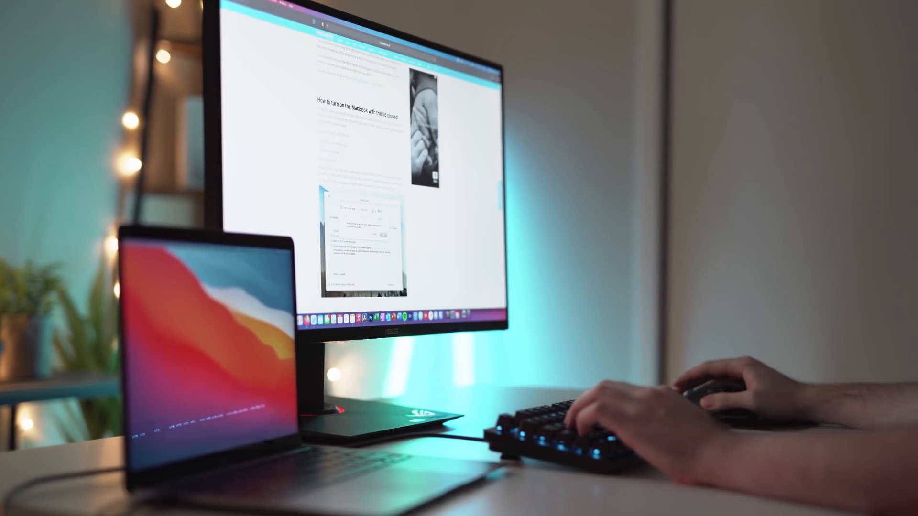
scroll(down, 3)
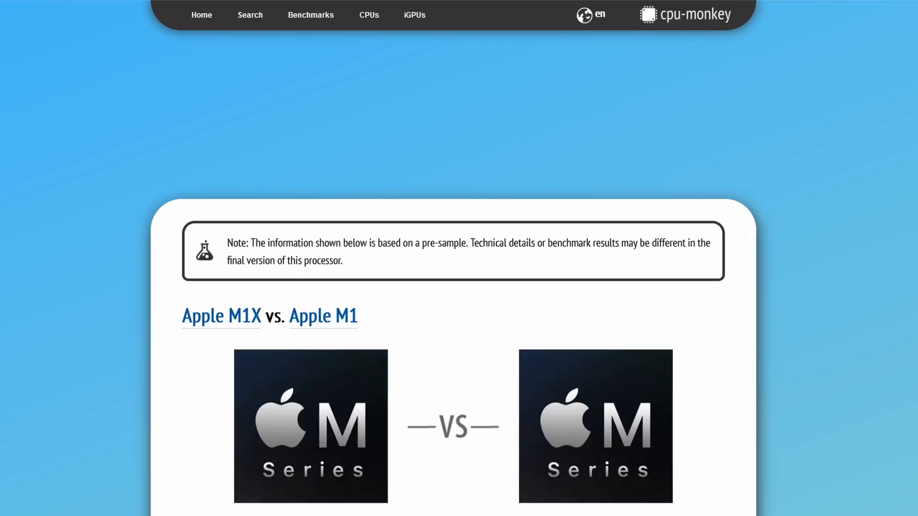
scroll(down, 3)
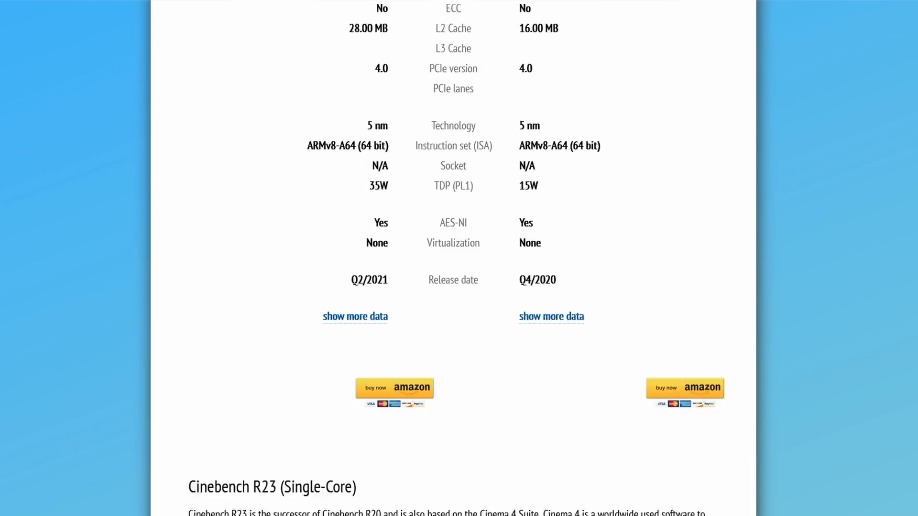
scroll(down, 3)
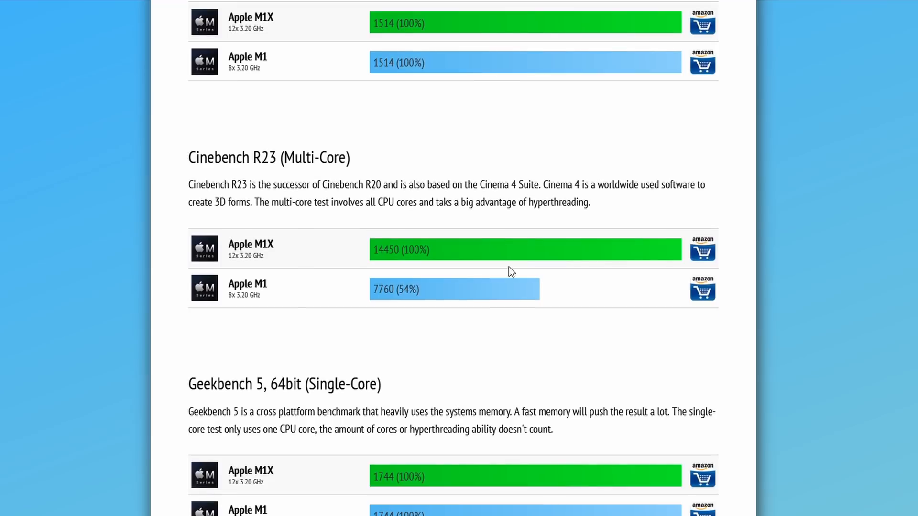
double_click(219, 157)
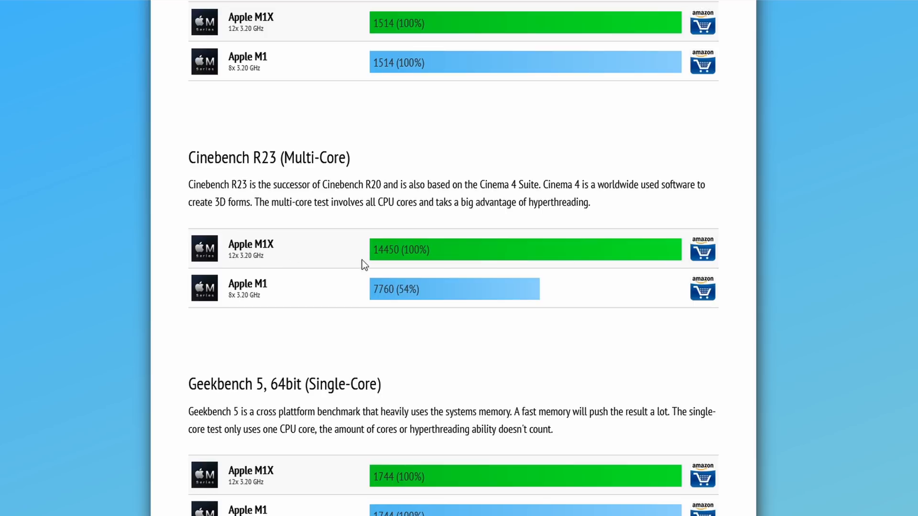
mouse_move(392, 284)
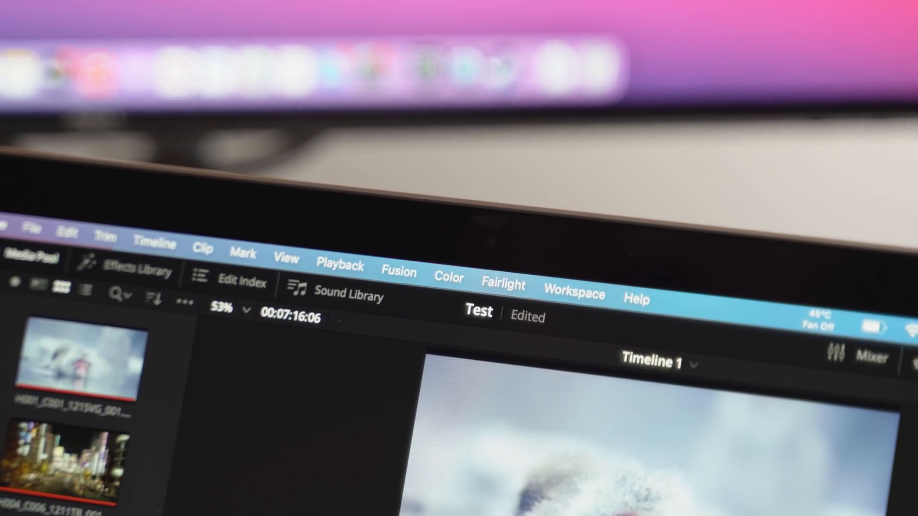
- Open the Playback menu showing Use Optimized Media and Use Proxy Media checked
click(339, 267)
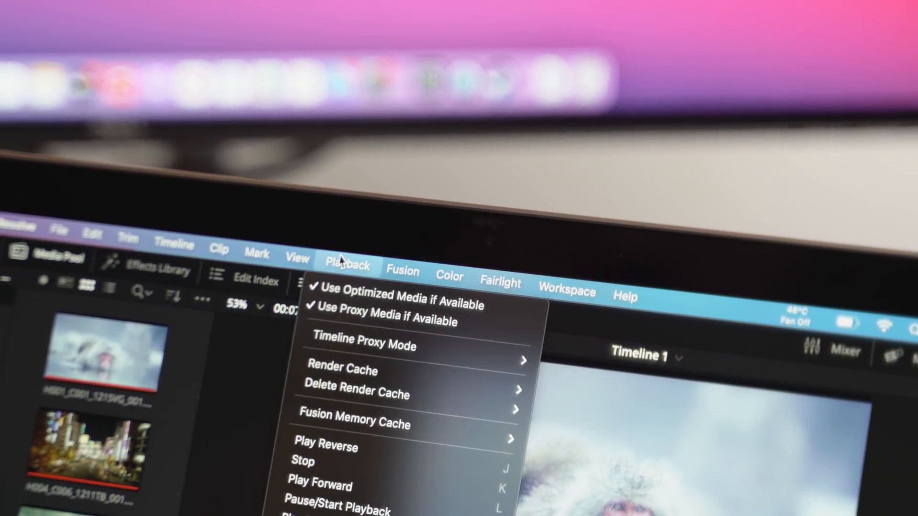
mouse_move(363, 342)
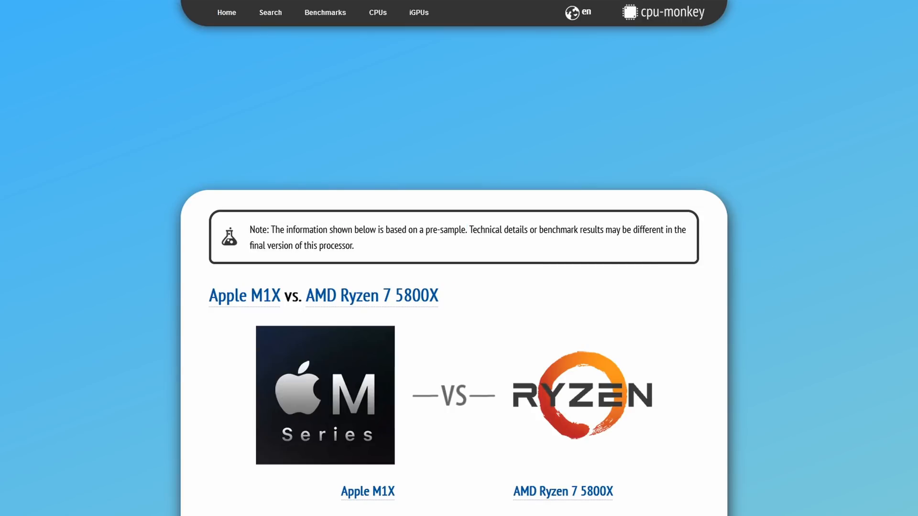
- Scroll to the M1X vs. Ryzen 7 5800X Cinebench R23 scores (multi-core 14450 vs 15245)
scroll(down, 3)
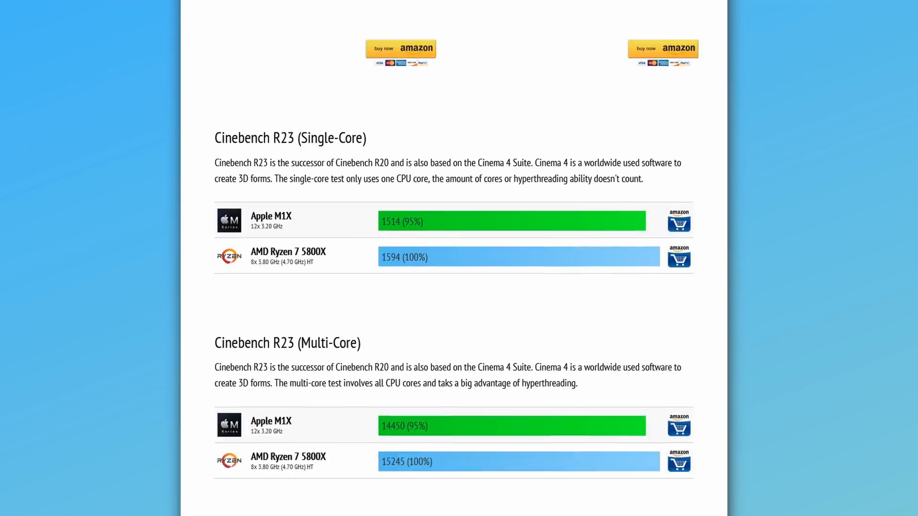
scroll(down, 3)
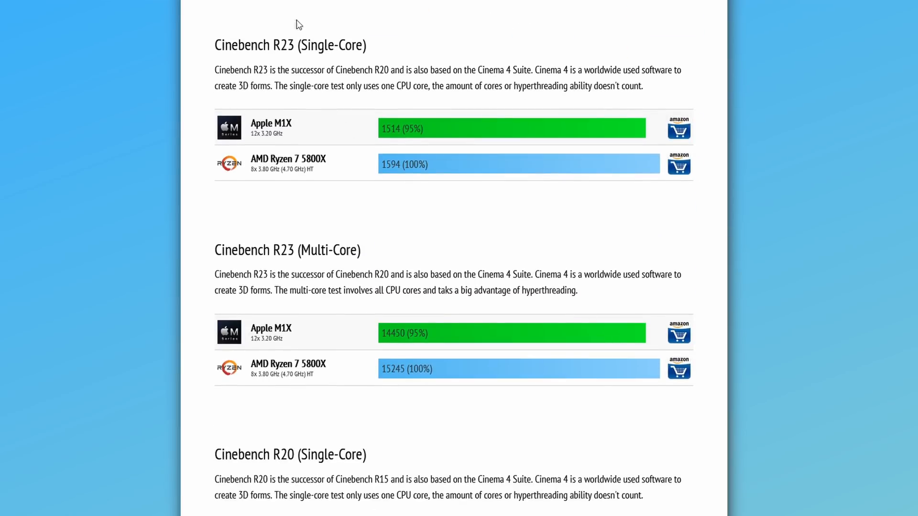
mouse_move(199, 245)
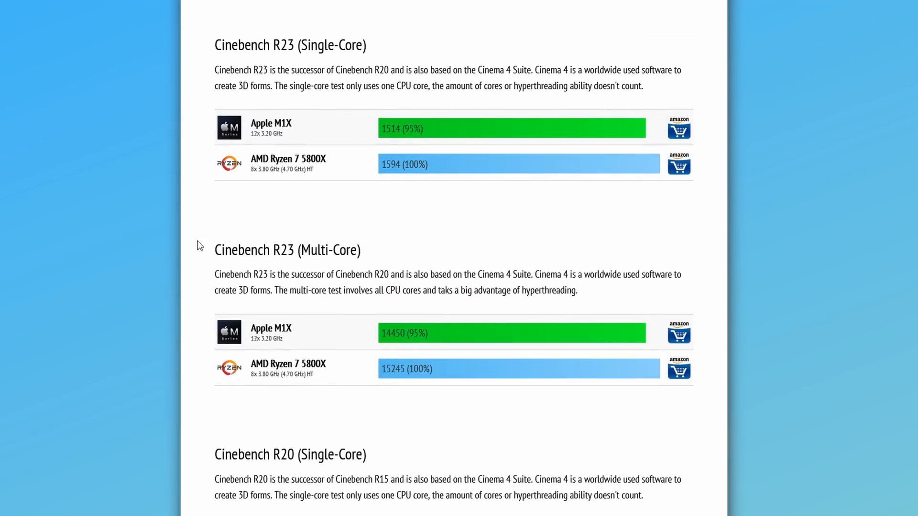
mouse_move(422, 341)
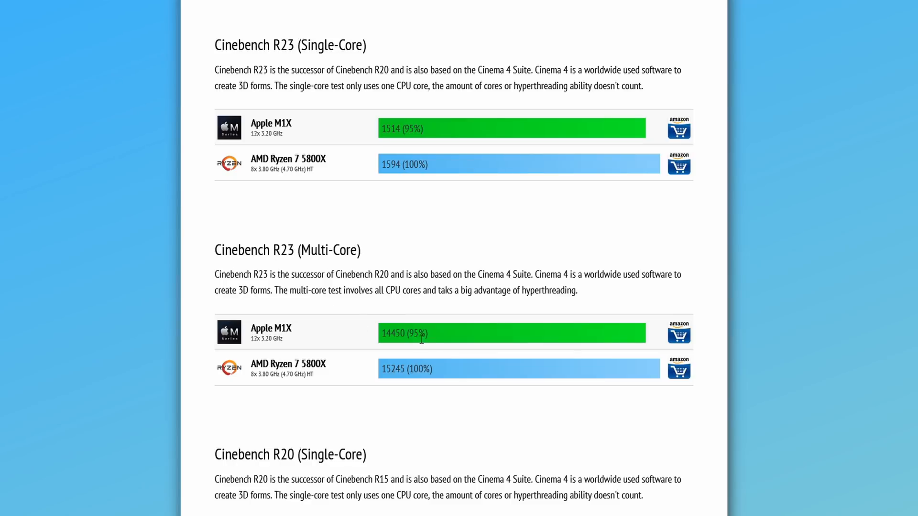
mouse_move(410, 370)
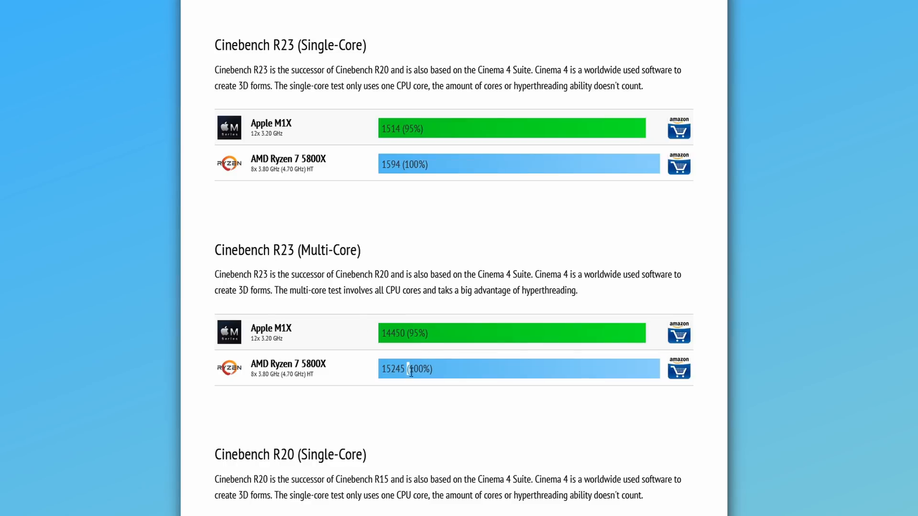